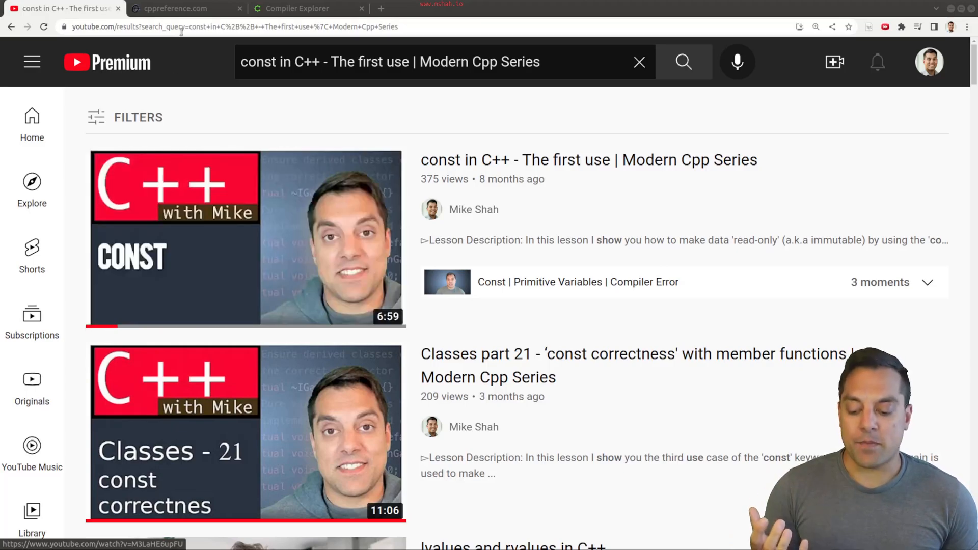
Switch from the YouTube tab to the cppreference constexpr keyword page.
{"action": "left_click", "coordinate": [181, 8]}
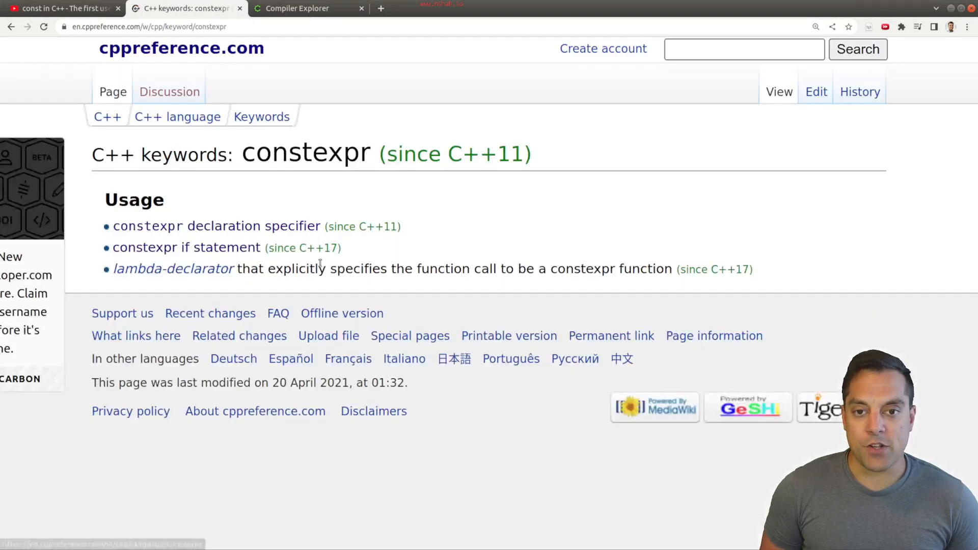
Enlarge the cppreference page text with browser zoom.
{"action": "key", "text": "ctrl+plus"}
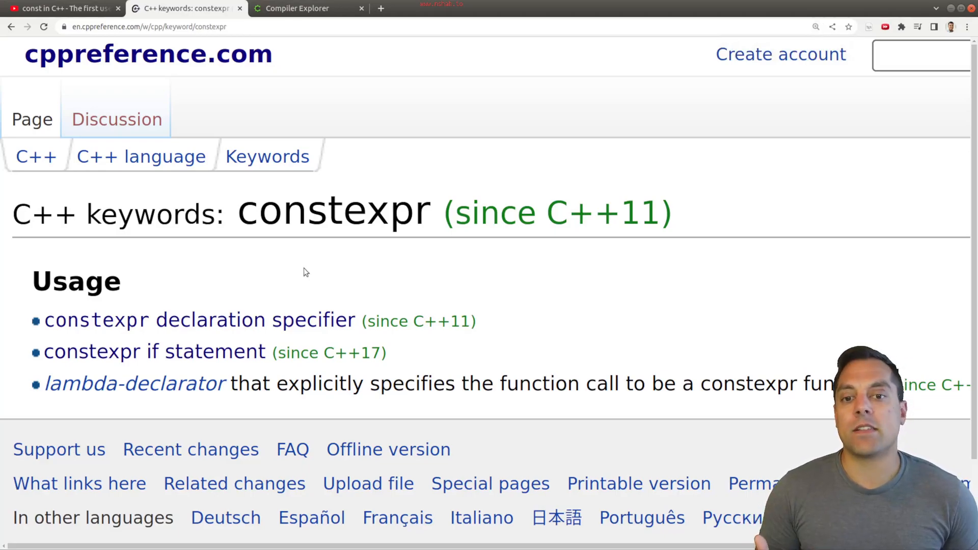
{"action": "mouse_move", "coordinate": [59, 449]}
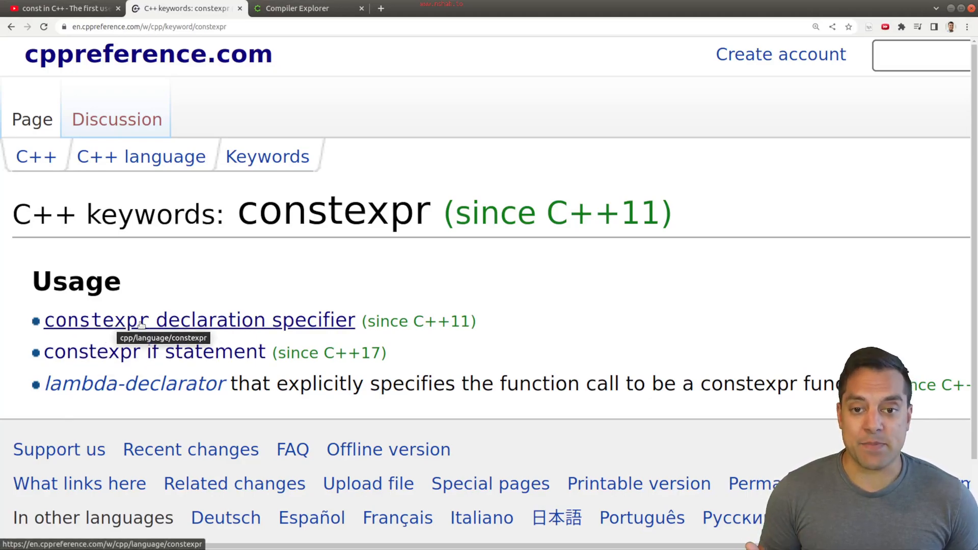
Go to the constexpr declaration specifier page and highlight the compile-time evaluation sentence.
{"action": "left_click", "coordinate": [199, 319]}
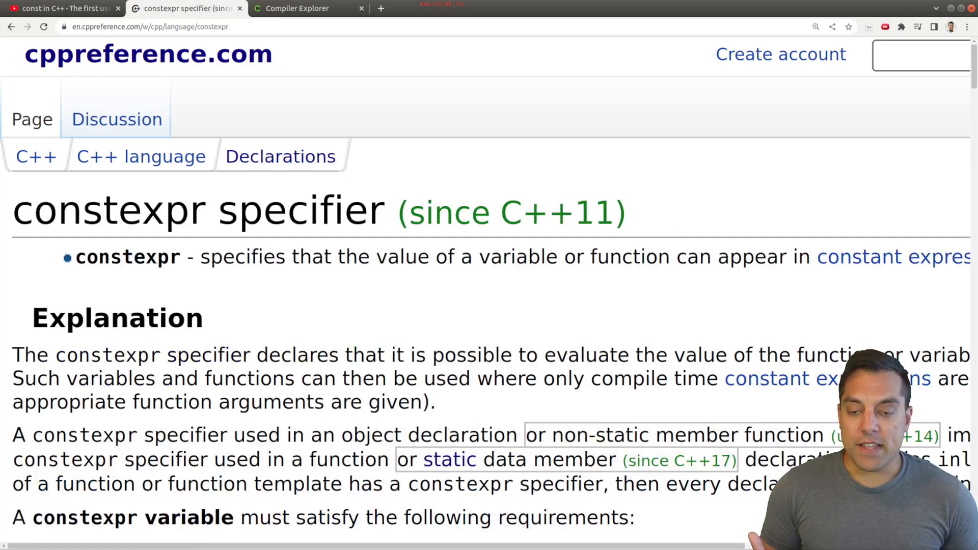
{"action": "mouse_move", "coordinate": [440, 323]}
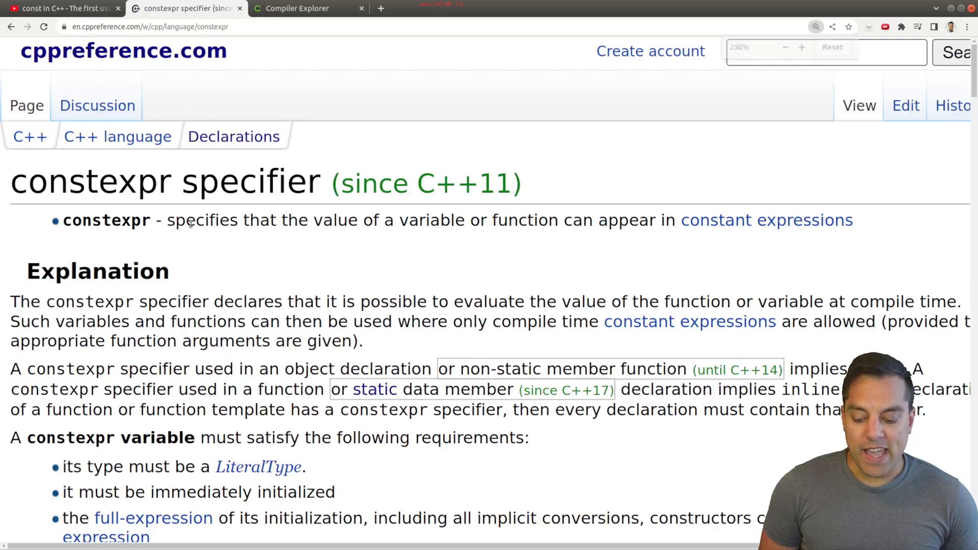
{"action": "scroll", "scroll_direction": "down", "scroll_amount": 3}
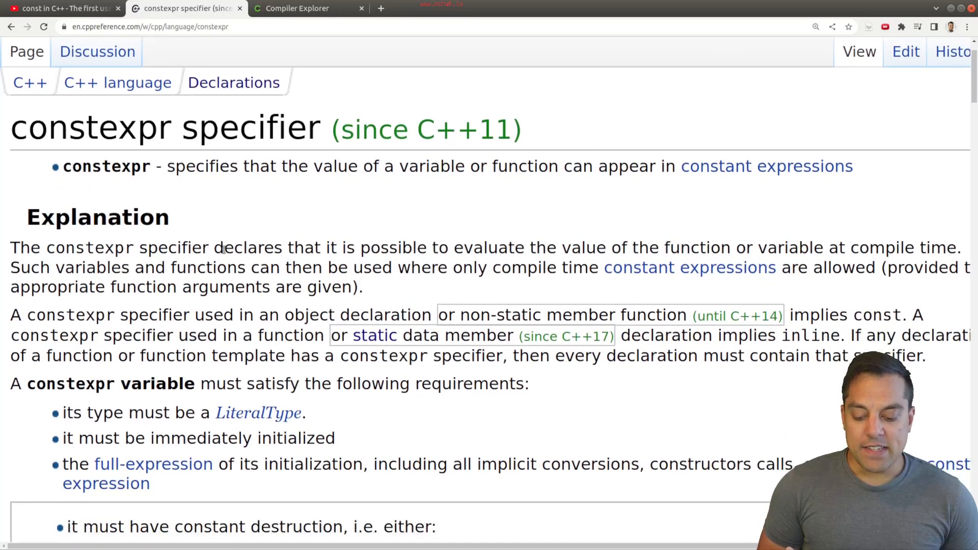
{"action": "left_click_drag", "start_coordinate": [223, 247], "coordinate": [561, 247]}
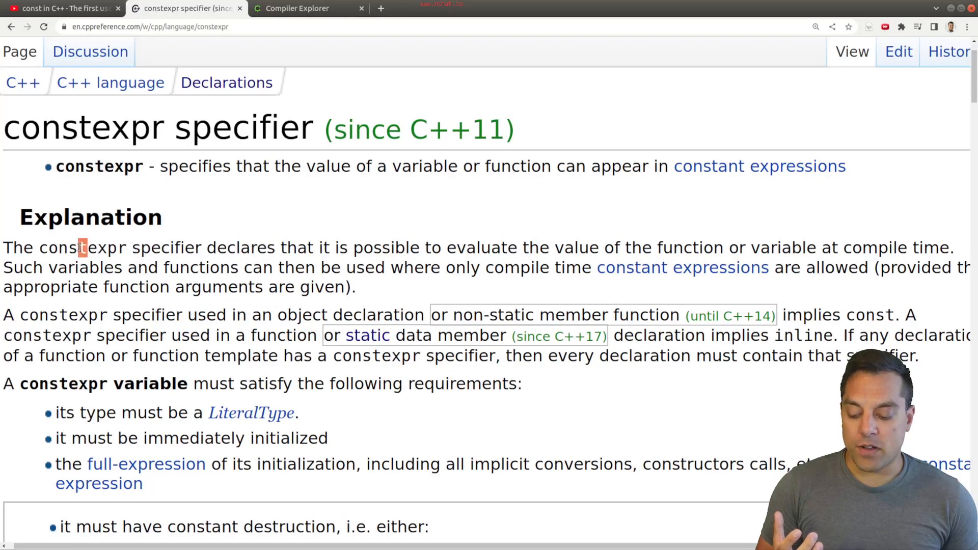
{"action": "double_click", "coordinate": [53, 128]}
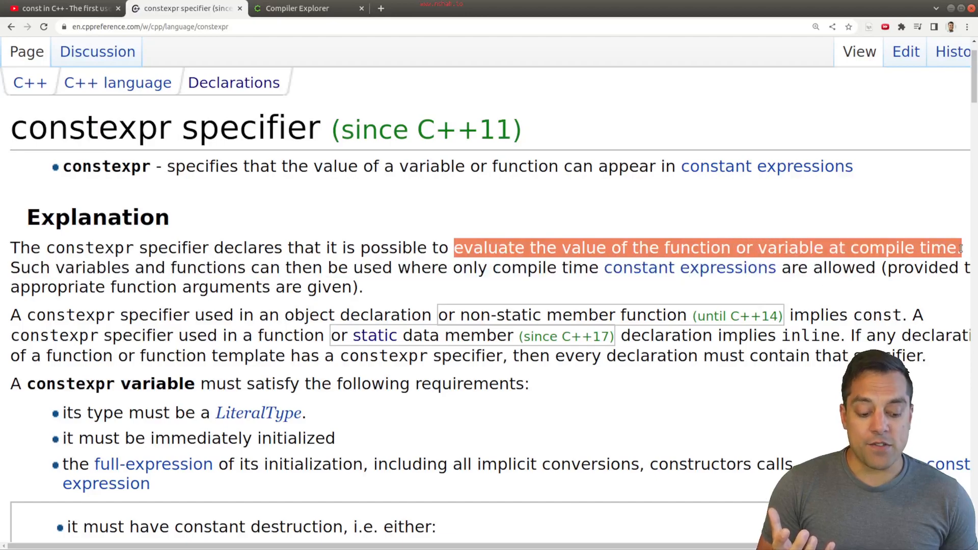
{"action": "mouse_move", "coordinate": [847, 235]}
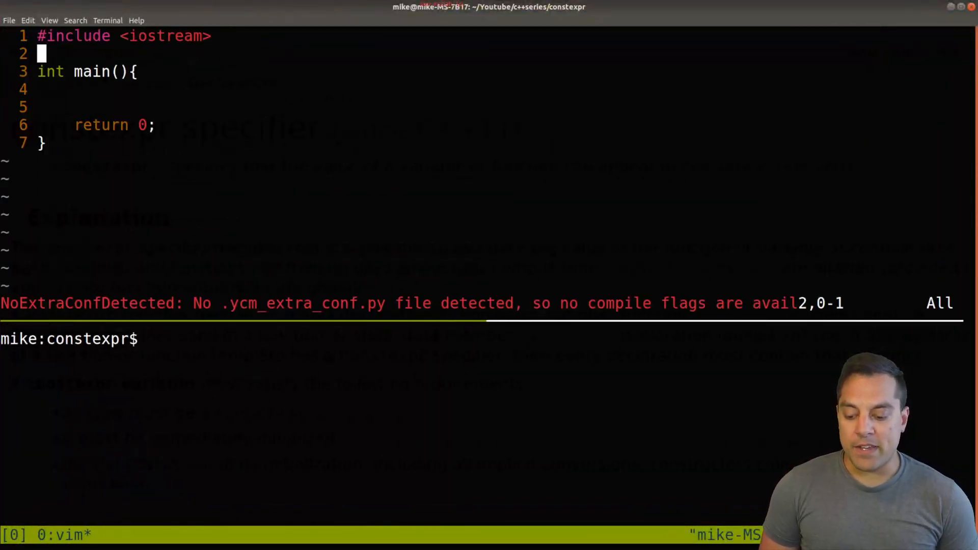
{"action": "type", "text": "int"}
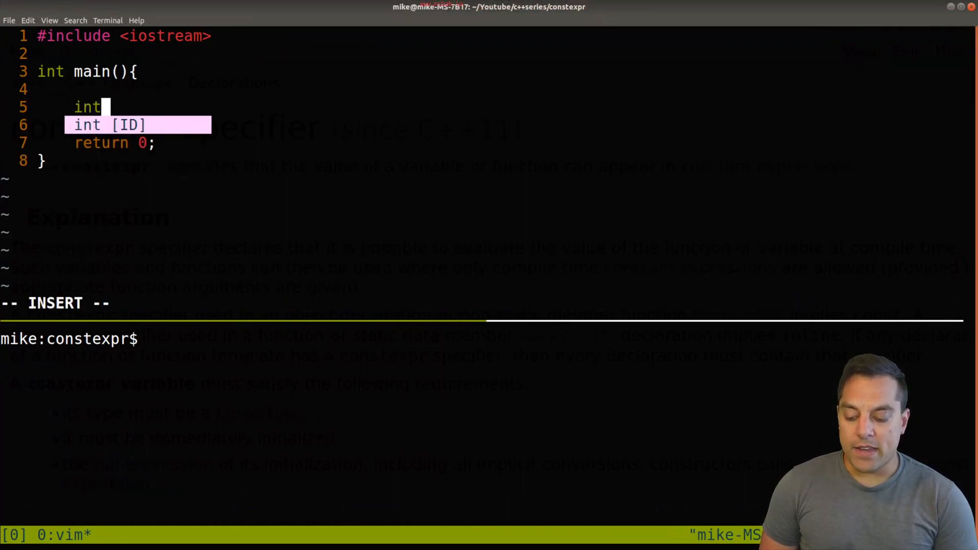
{"action": "type", "text": "i = 7;"}
{"action": "left_click", "coordinate": [481, 303]}
{"action": "type", "text": ":w"}
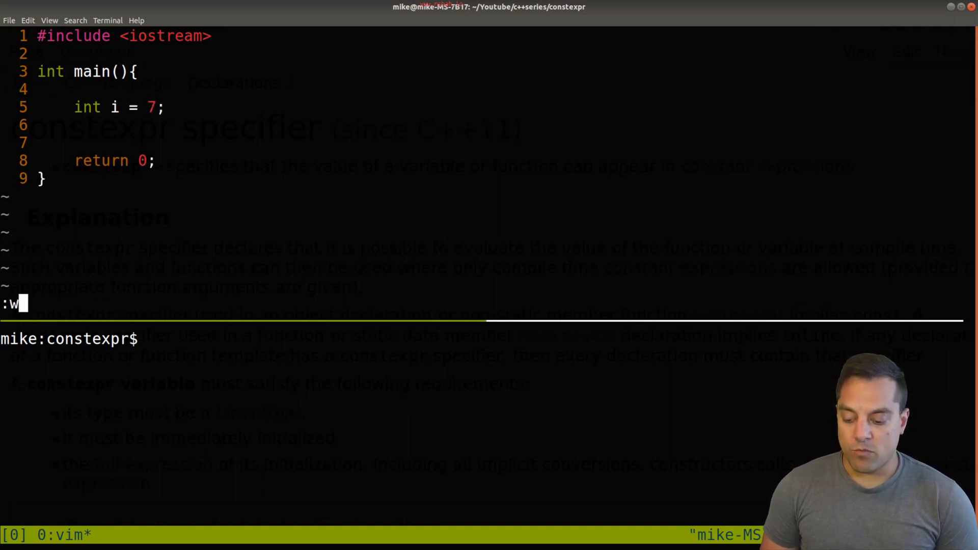
{"action": "key", "text": "Return"}
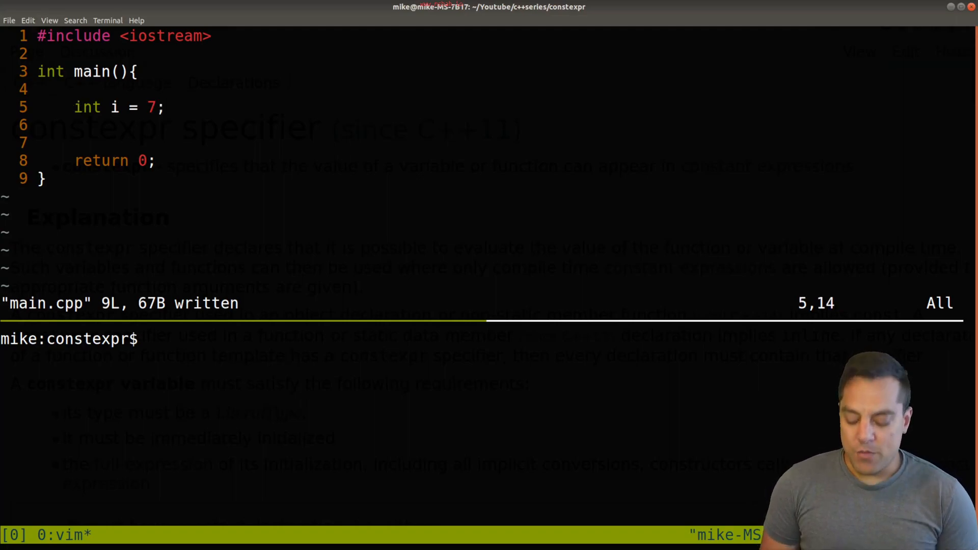
{"action": "type", "text": "+9+"}
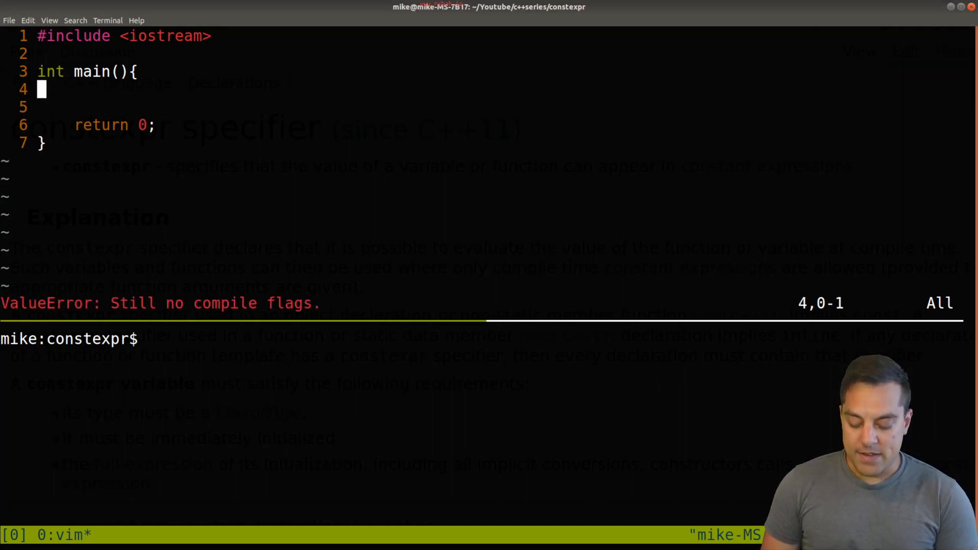
Declare constexpr int i = 7+9+16; inside main.
{"action": "type", "text": "int i = 7+9+16;"}
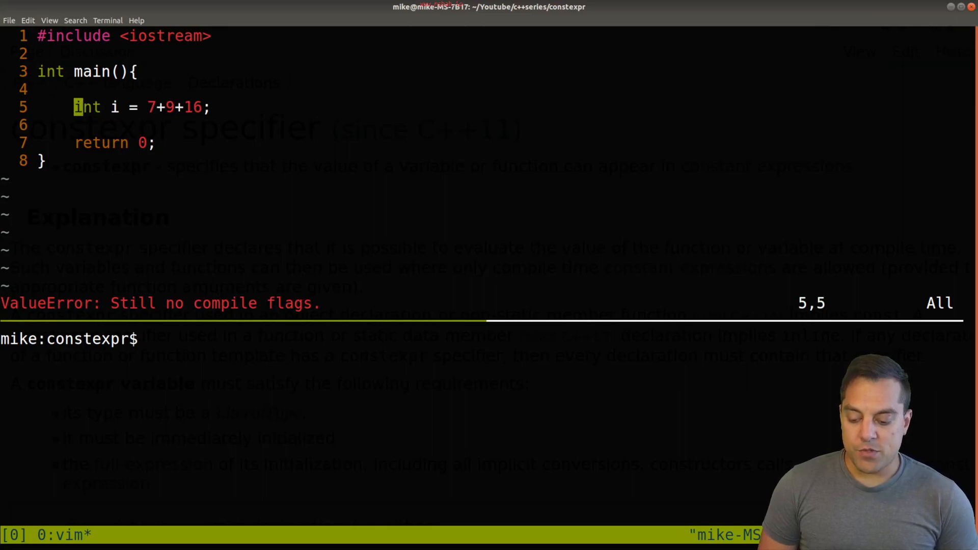
{"action": "type", "text": "constexpr"}
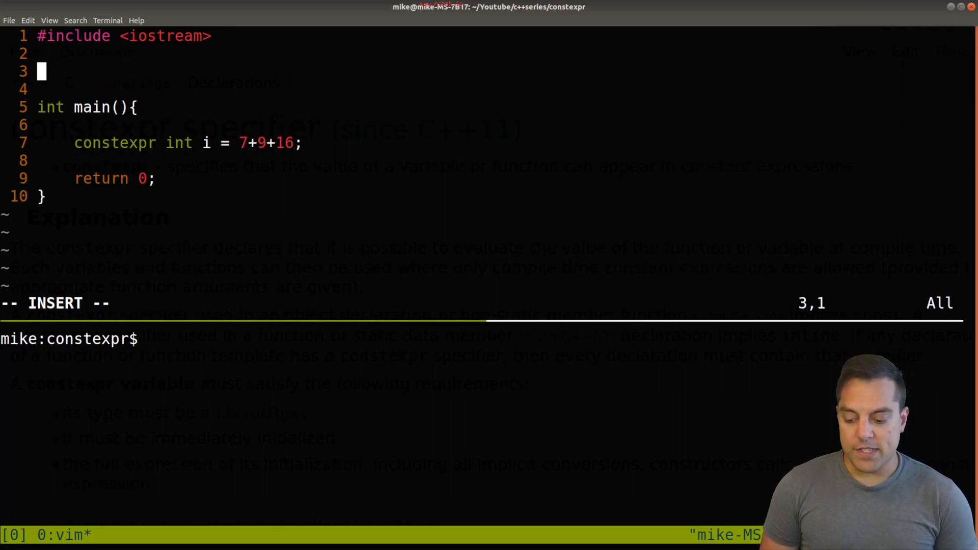
Write an add(int a, int b) function returning a+b above main.
{"action": "type", "text": "int add("}
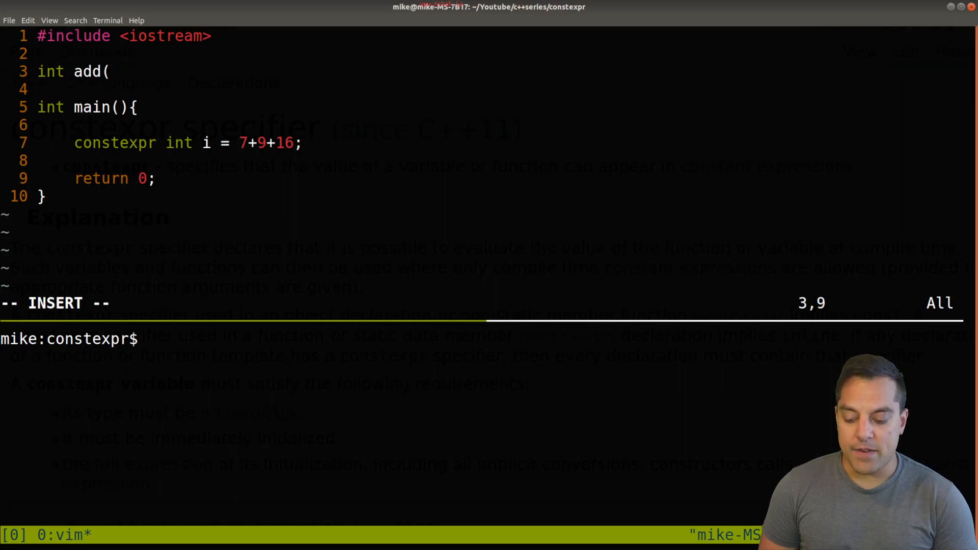
{"action": "type", "text": "int a, int b){"}
{"action": "left_click", "coordinate": [481, 90]}
{"action": "type", "text": "retu"}
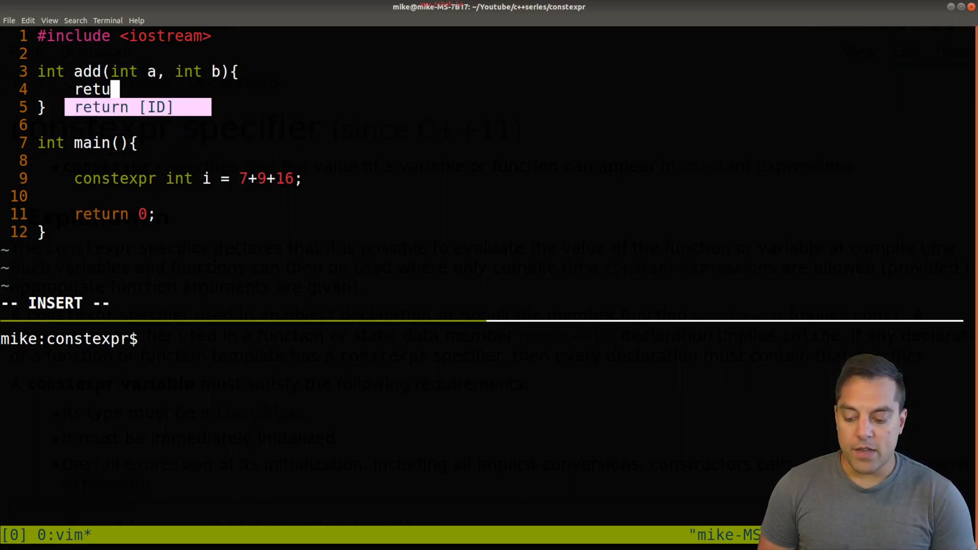
{"action": "type", "text": "rn a+b;"}
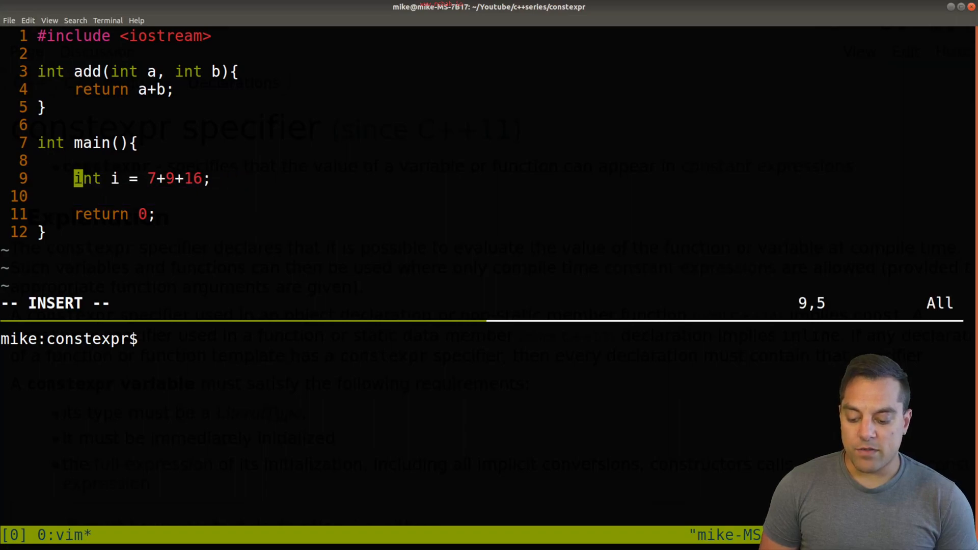
Change main to int i = add(7,16); // 23 and save main.cpp.
{"action": "type", "text": "6"}
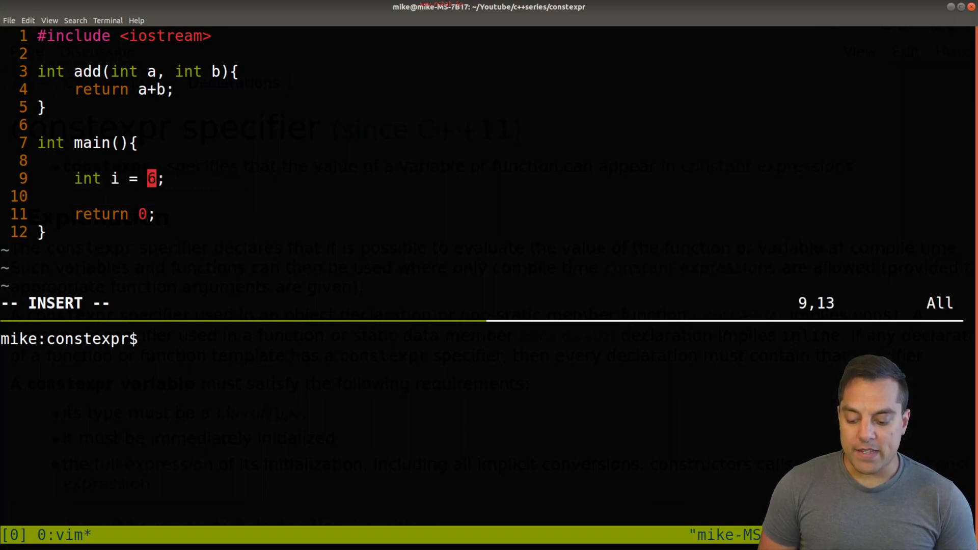
{"action": "type", "text": "add"}
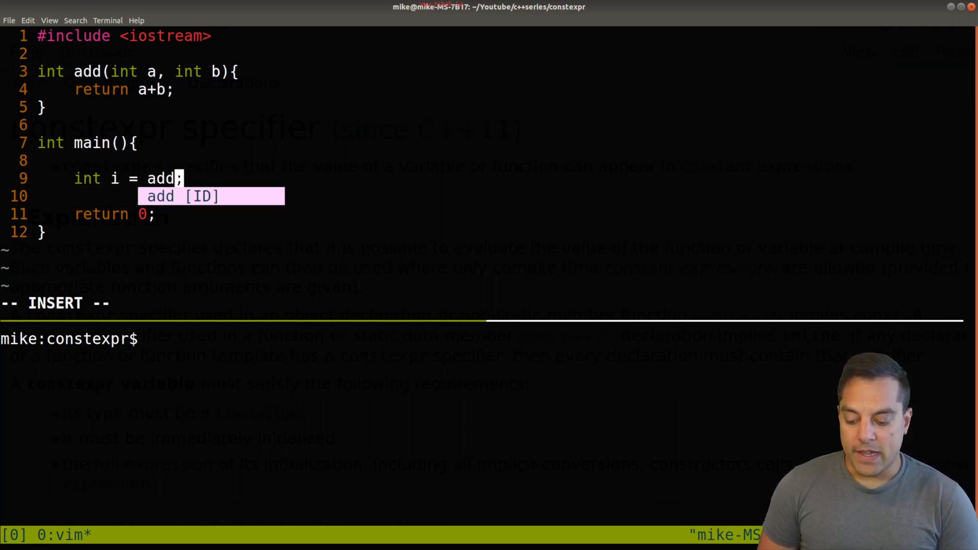
{"action": "type", "text": "(7,"}
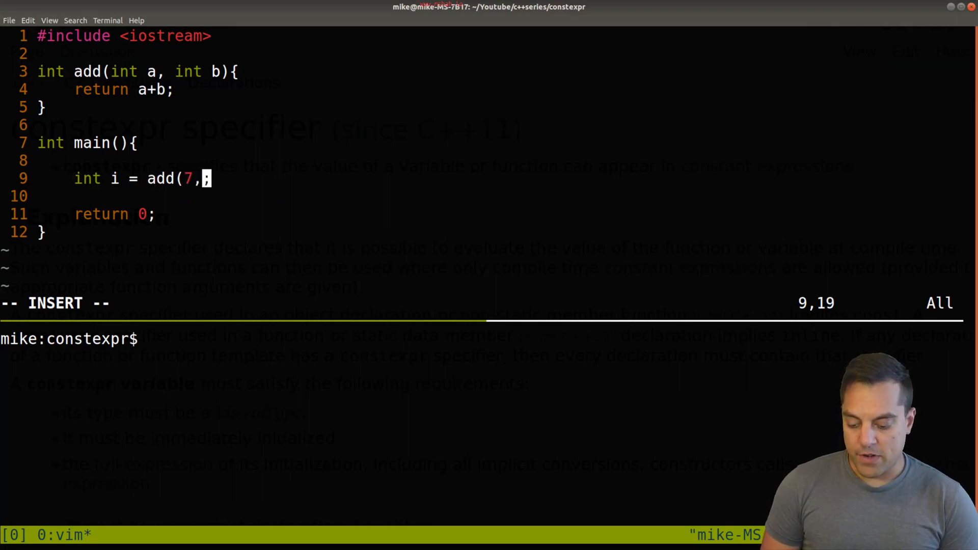
{"action": "type", "text": "16"}
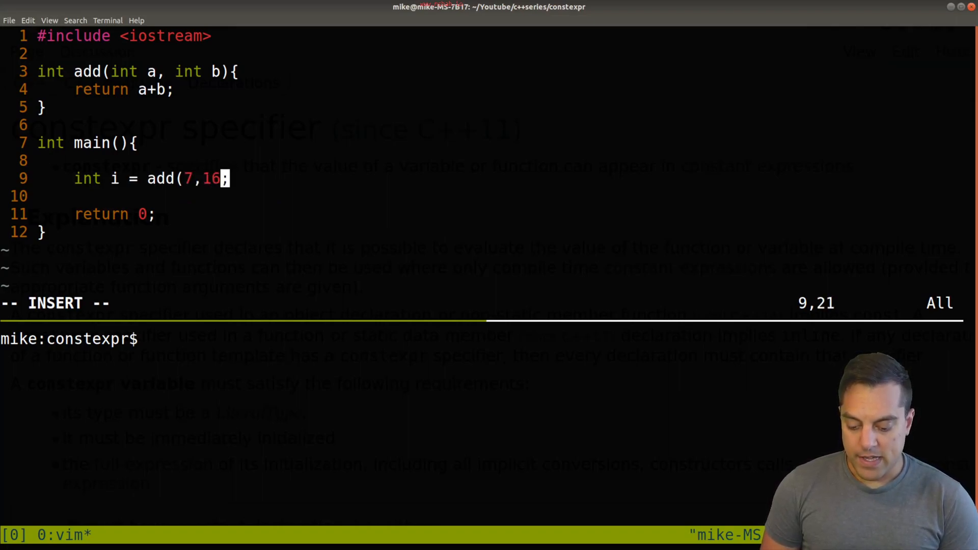
{"action": "type", "text": "// 23"}
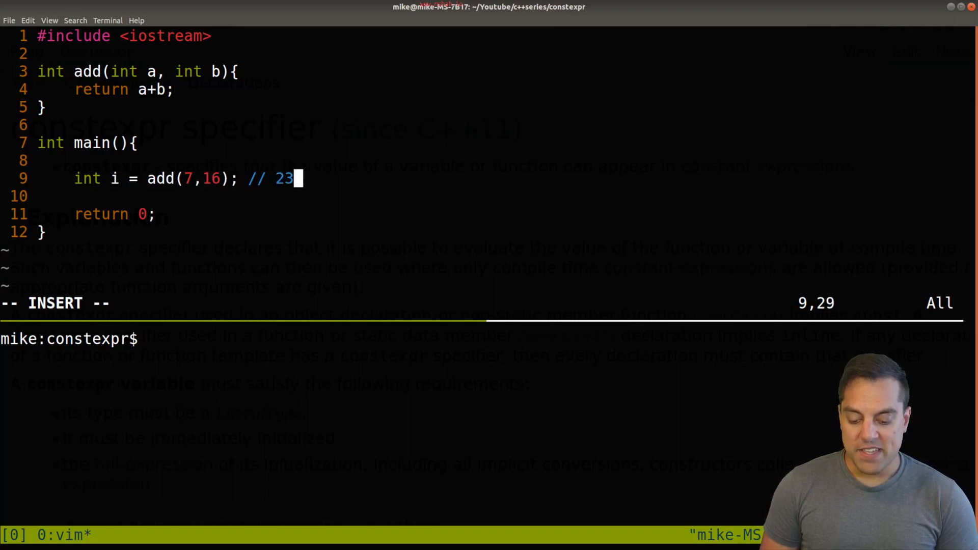
{"action": "key", "text": "Escape"}
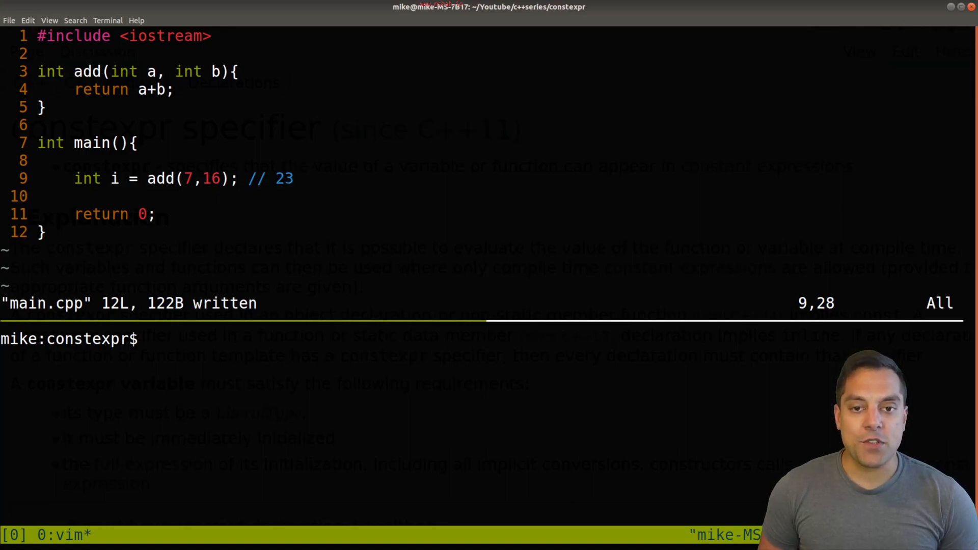
{"action": "key", "text": ":"}
{"action": "type", "text": "c"}
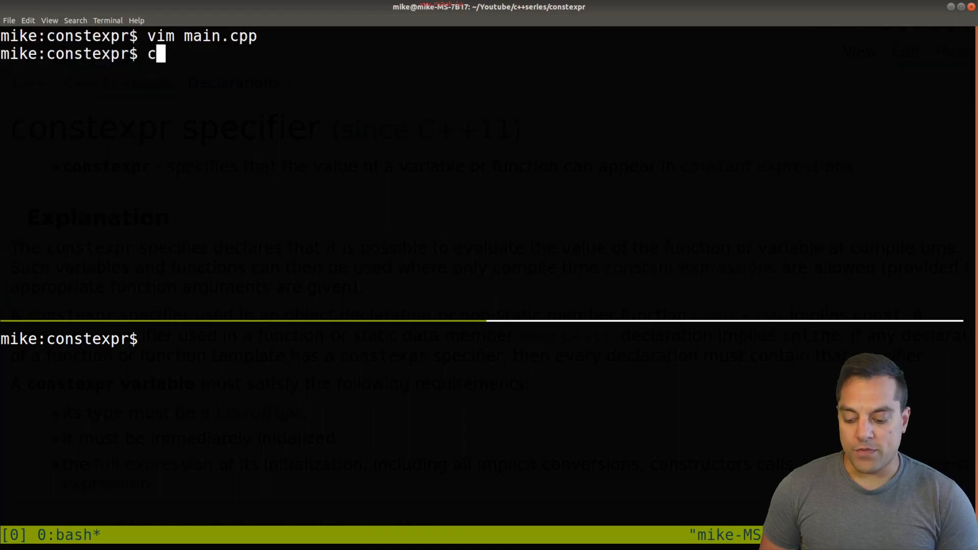
Print main.cpp in the terminal with cat.
{"action": "type", "text": "at main.cpp"}
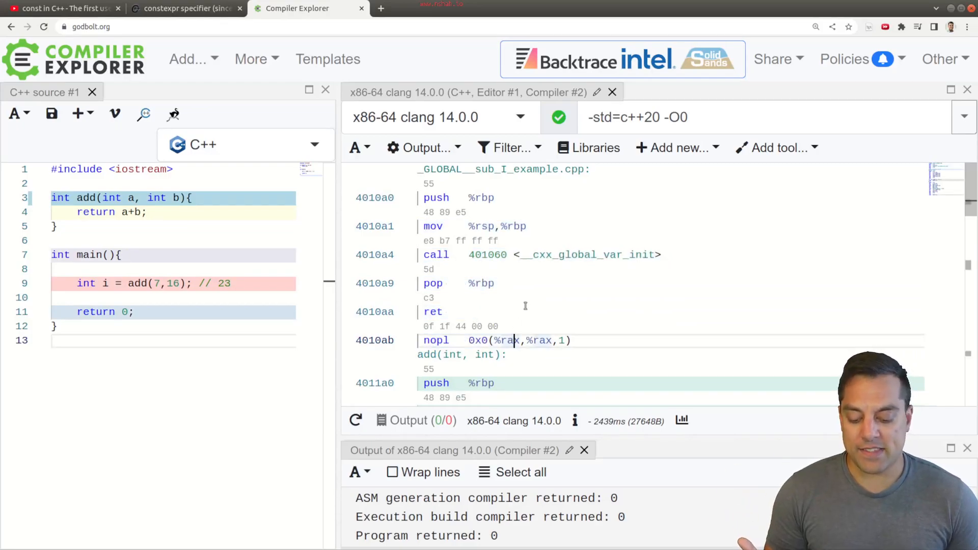
Scroll the assembly to main's instructions, briefly checking the output filter options.
{"action": "scroll", "scroll_direction": "down", "scroll_amount": 3}
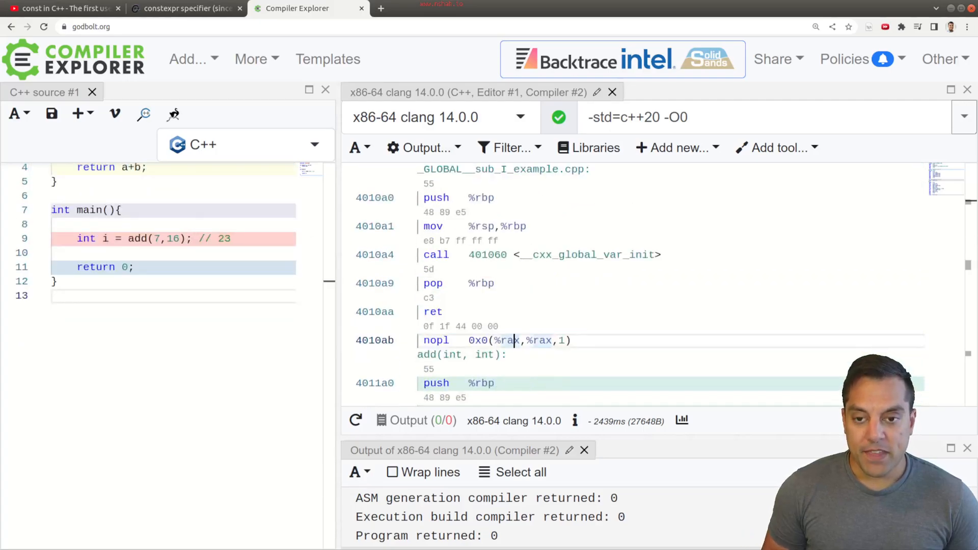
{"action": "left_click", "coordinate": [509, 147]}
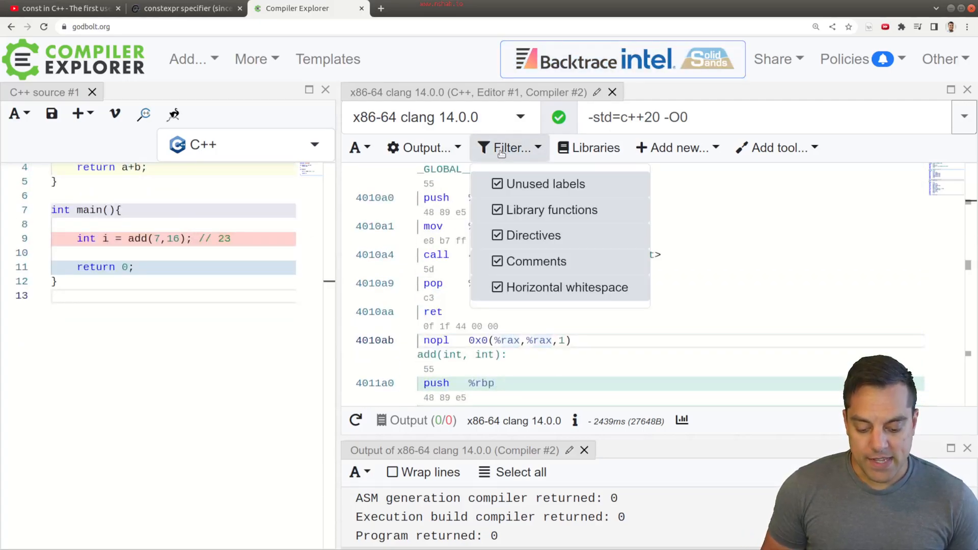
{"action": "mouse_move", "coordinate": [422, 148]}
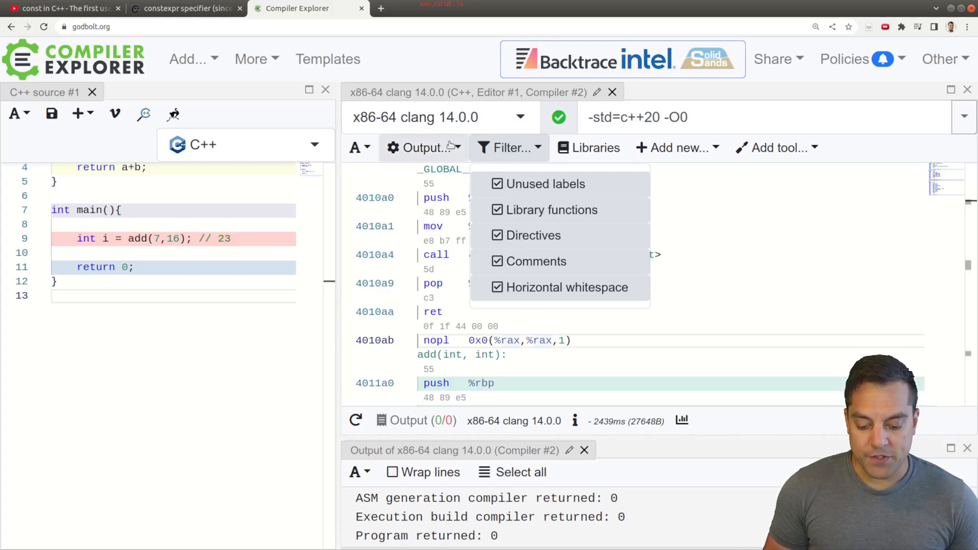
{"action": "left_click", "coordinate": [423, 148]}
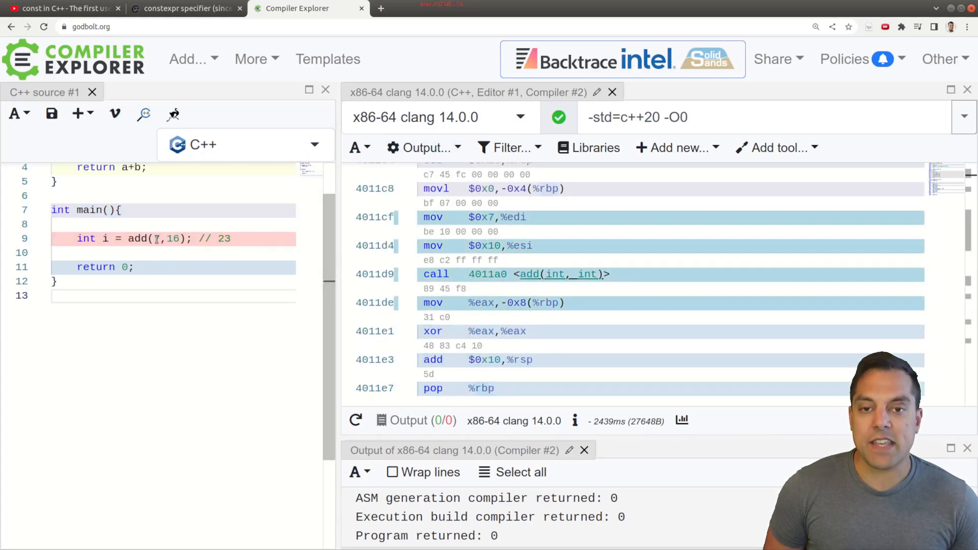
Enlarge the Compiler Explorer page so source and assembly are readable.
{"action": "type", "text": "7"}
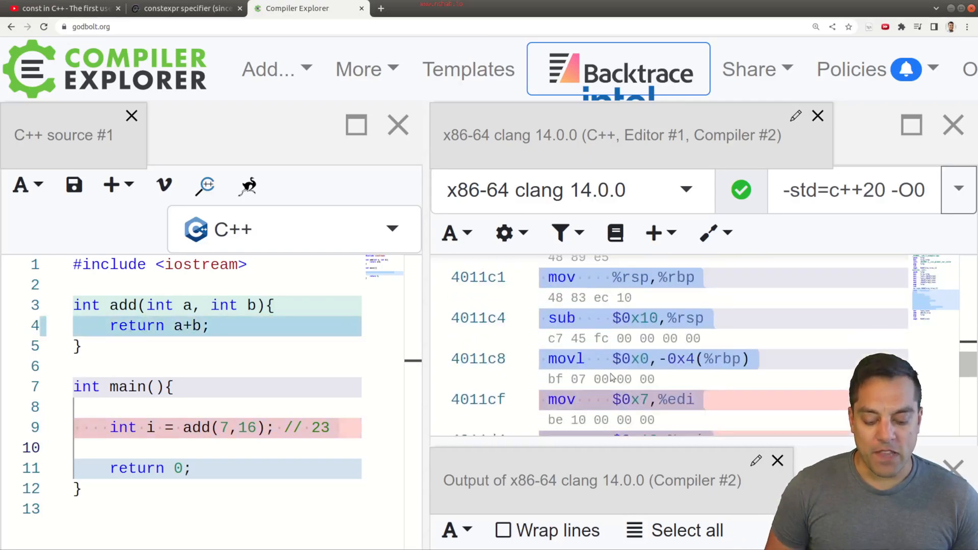
Prepend constexpr to add's declaration and to int i so the assembly stores 0x17 directly.
{"action": "scroll", "scroll_direction": "down", "scroll_amount": 3}
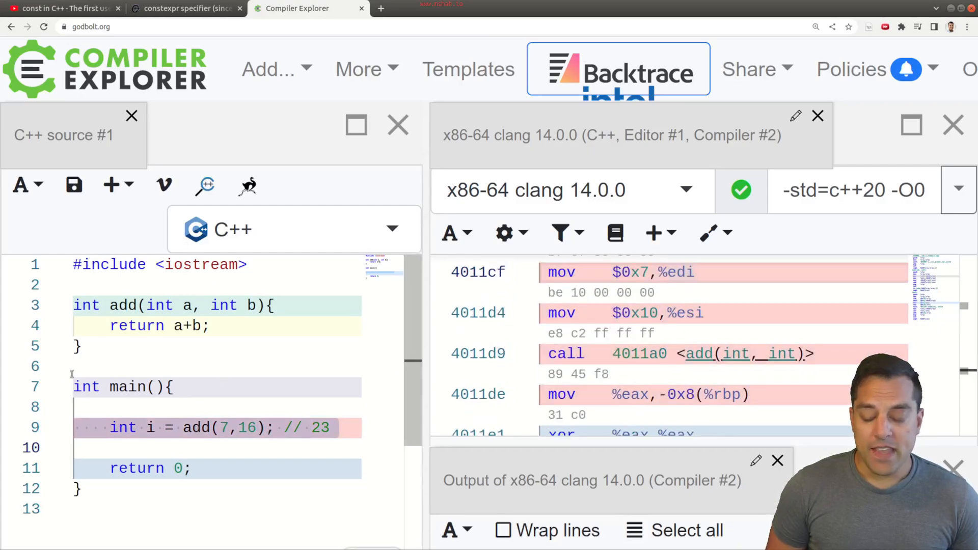
{"action": "left_click", "coordinate": [162, 427]}
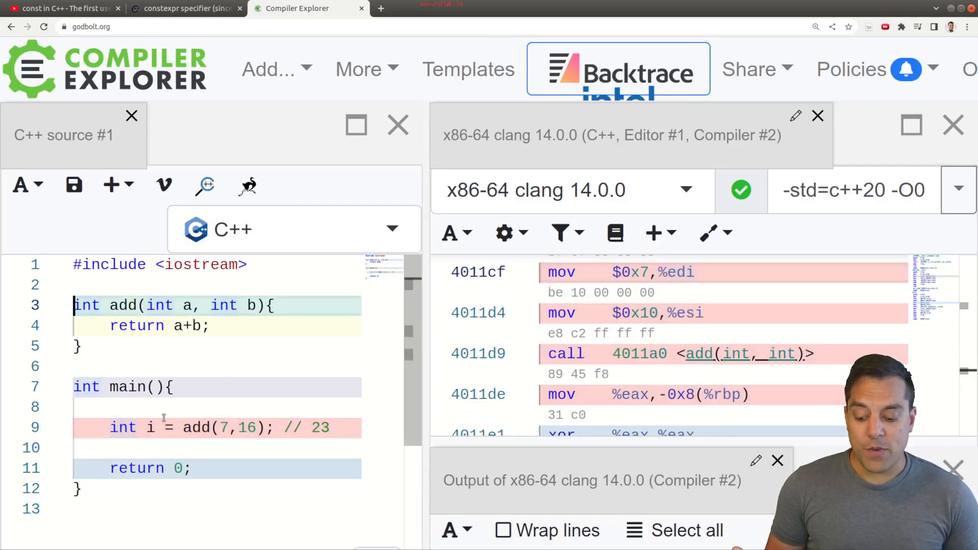
{"action": "type", "text": "c"}
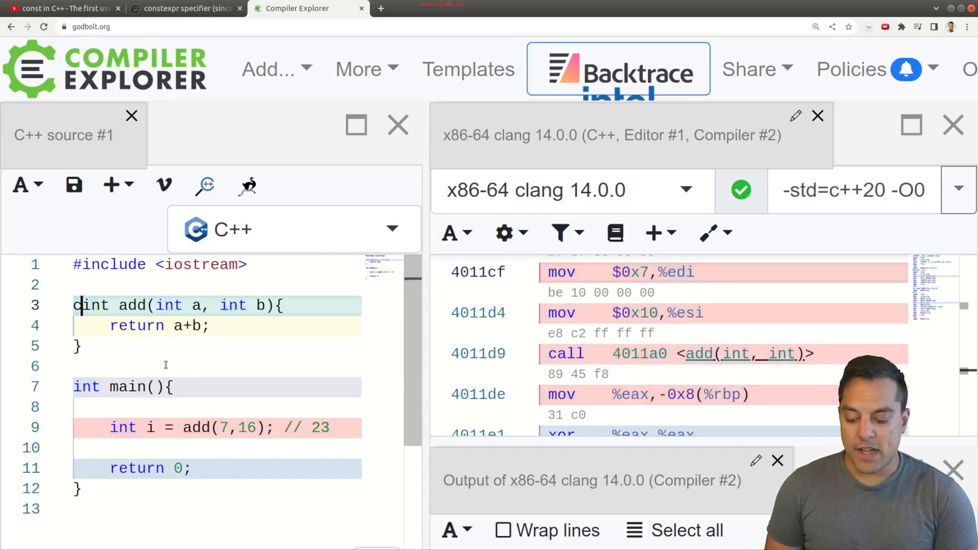
{"action": "type", "text": "const"}
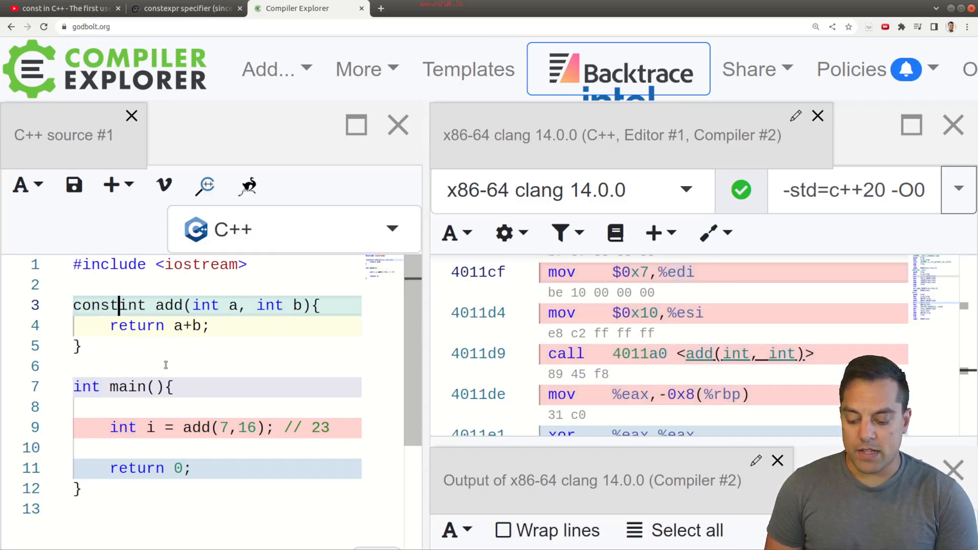
{"action": "type", "text": "expr"}
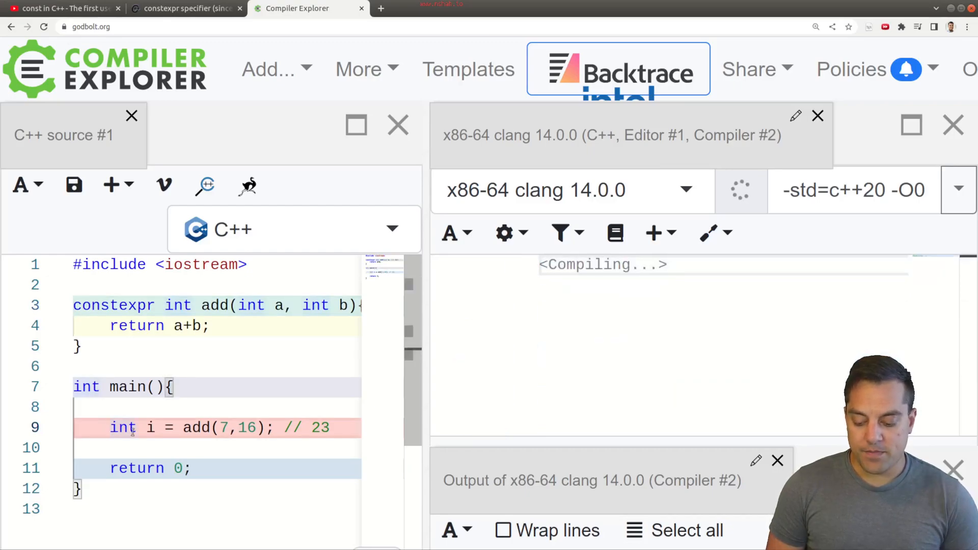
{"action": "type", "text": "expr"}
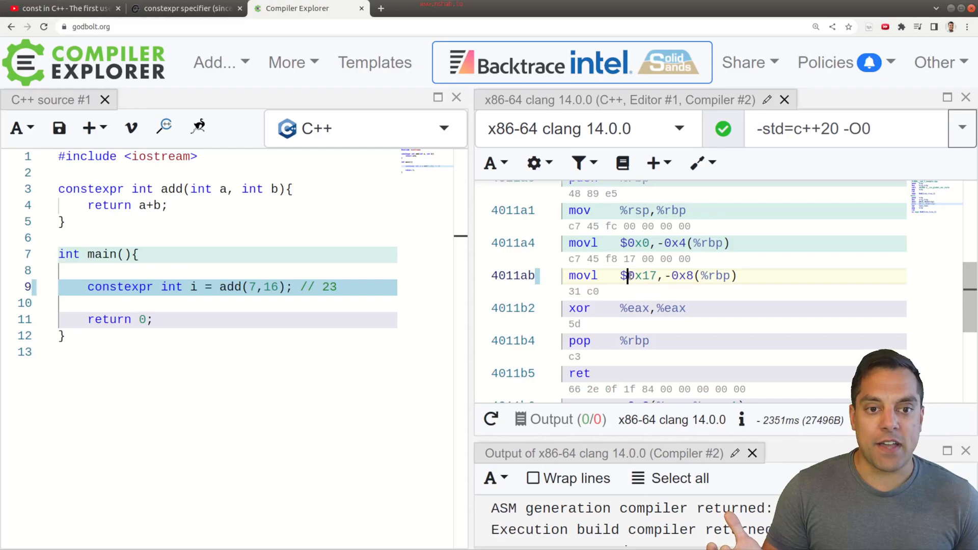
{"action": "mouse_move", "coordinate": [640, 275]}
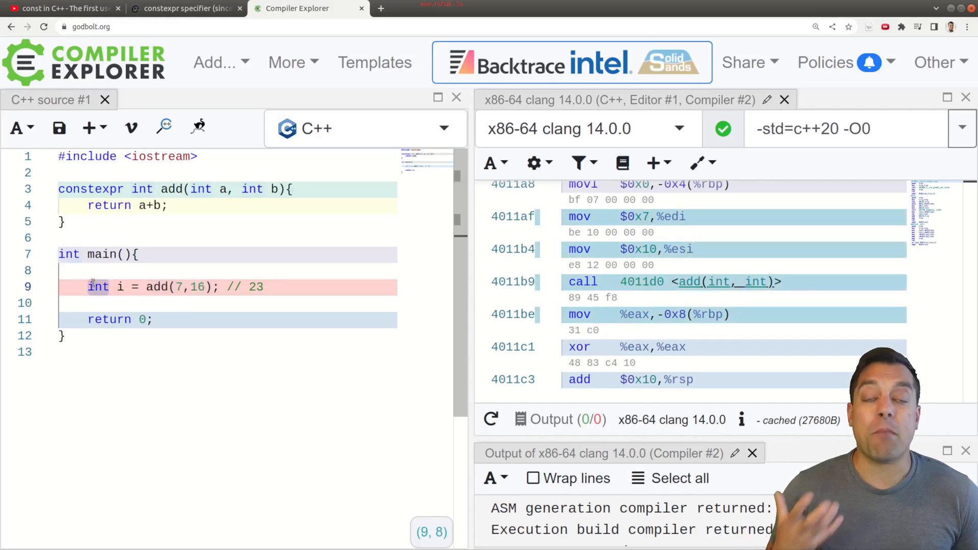
Add an i++; line after i's declaration, then make i constexpr again.
{"action": "left_click", "coordinate": [263, 287]}
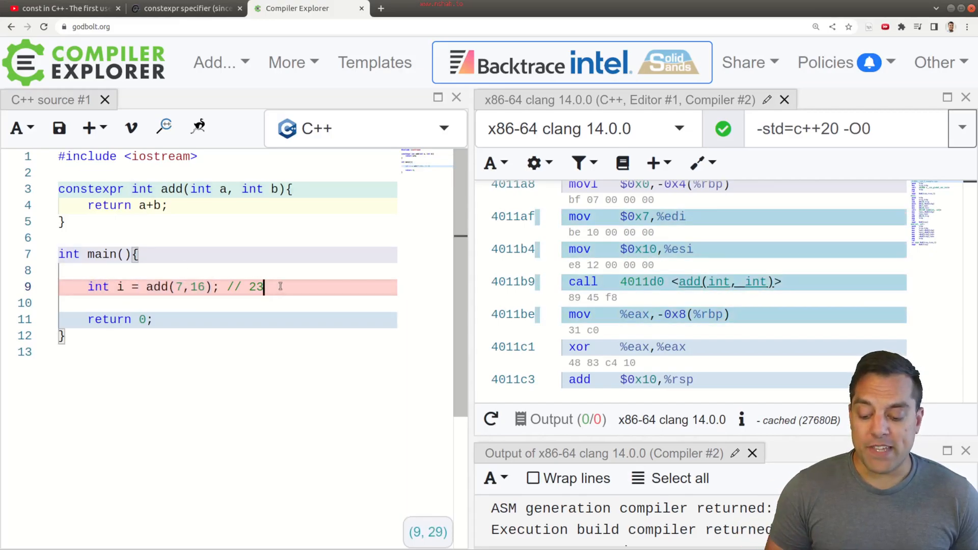
{"action": "type", "text": "i++;"}
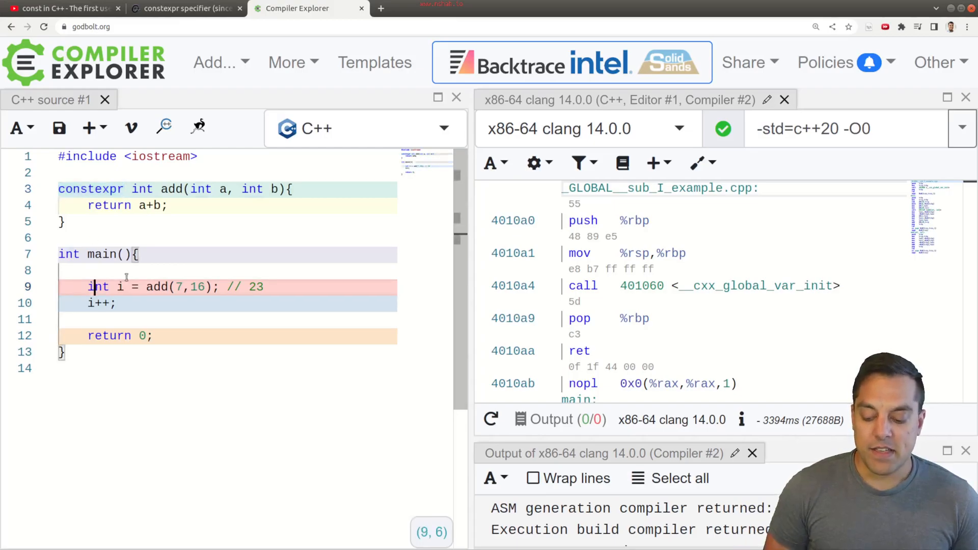
{"action": "type", "text": "const"}
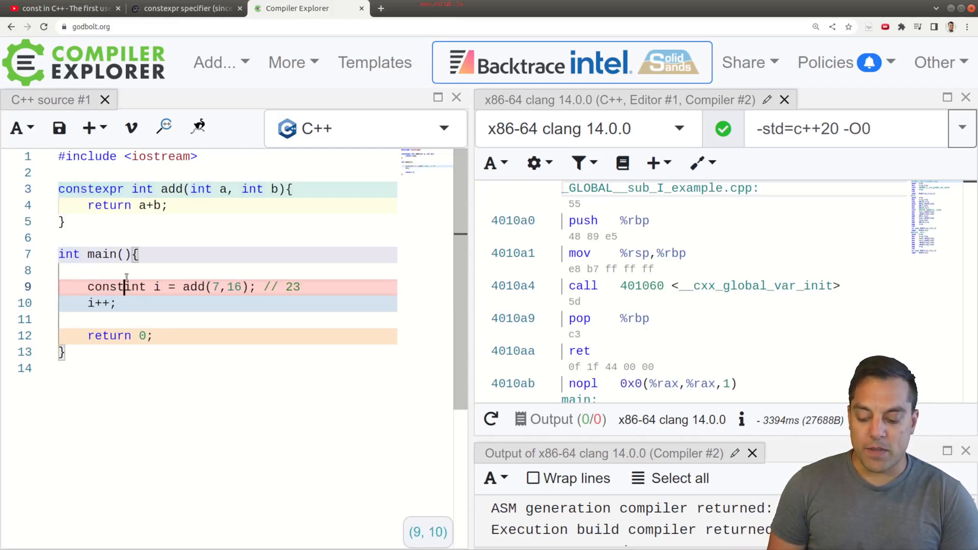
{"action": "type", "text": "expr"}
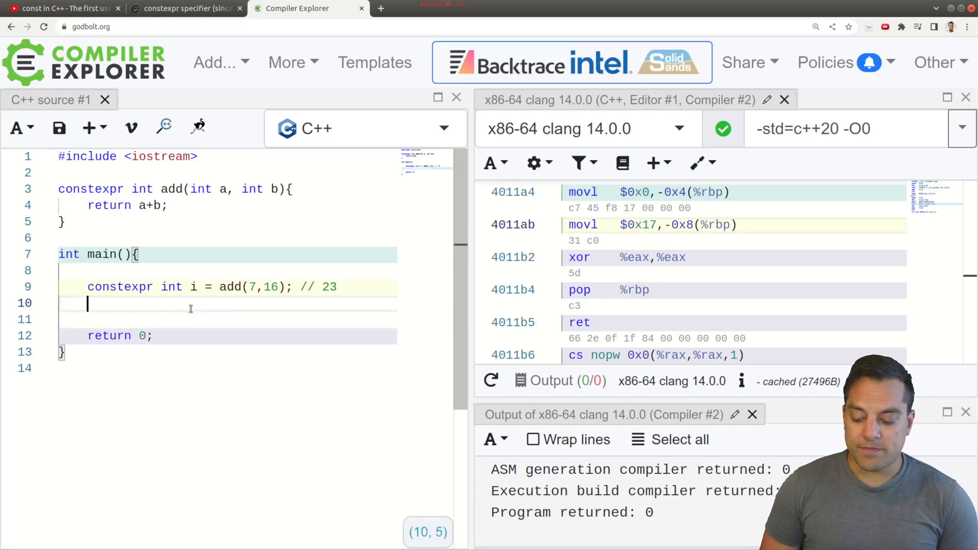
Declare constexpr float f = 3.141626f * 3.0f in main, ending with the semicolon so it compiles.
{"action": "type", "text": "constexpr"}
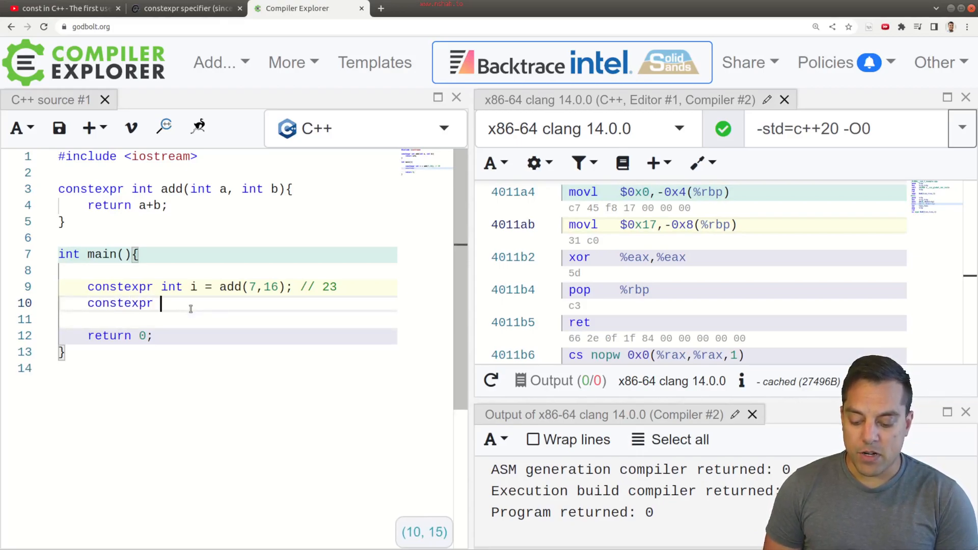
{"action": "type", "text": "float f = 3.124"}
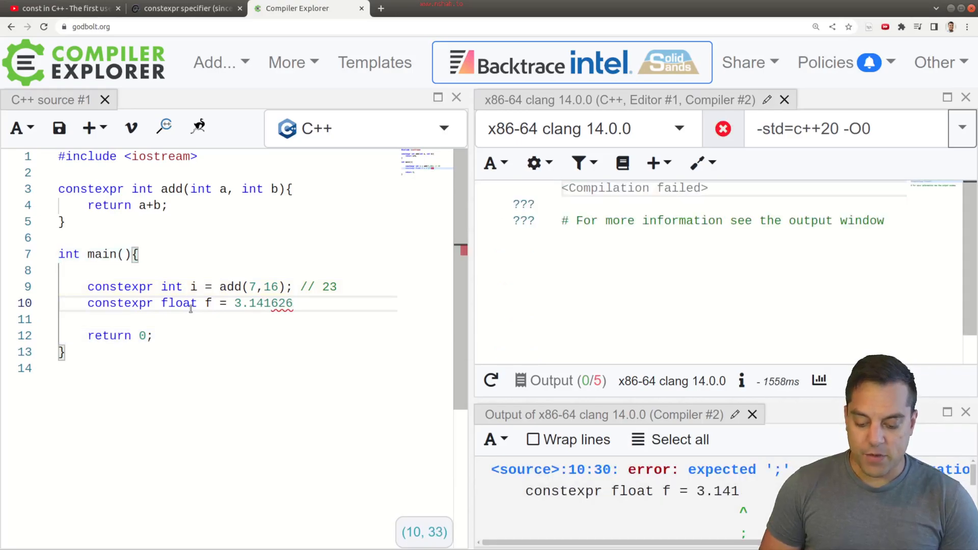
{"action": "type", "text": "f;"}
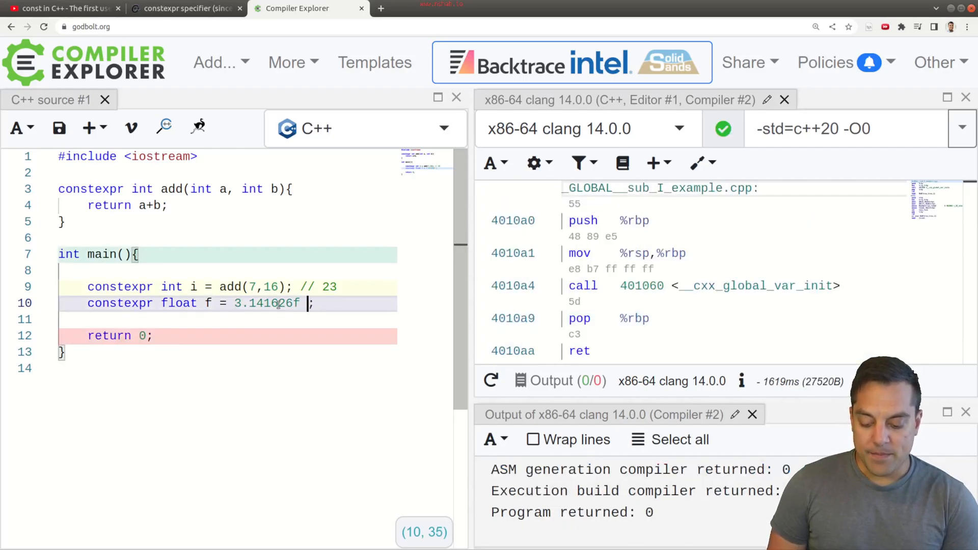
{"action": "type", "text": "* 3.0f"}
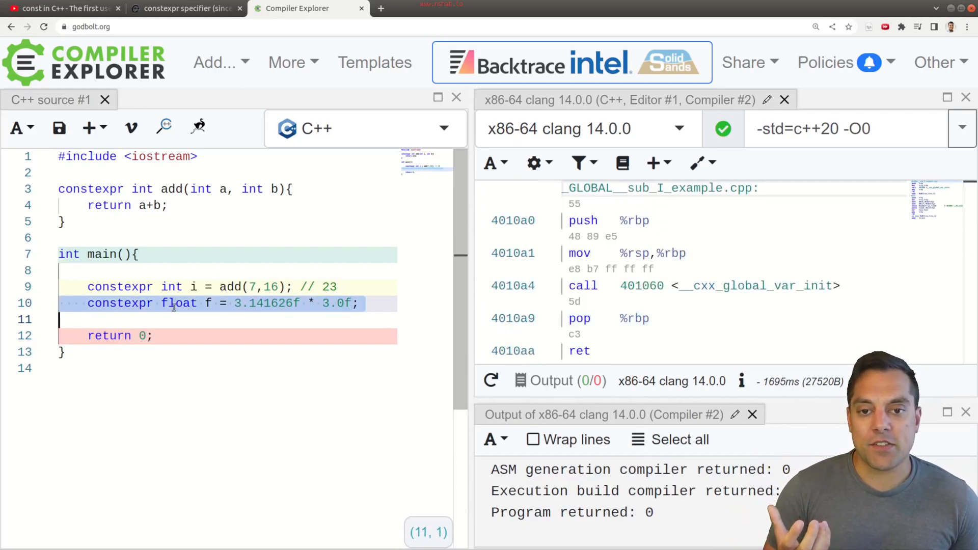
{"action": "left_click", "coordinate": [171, 303]}
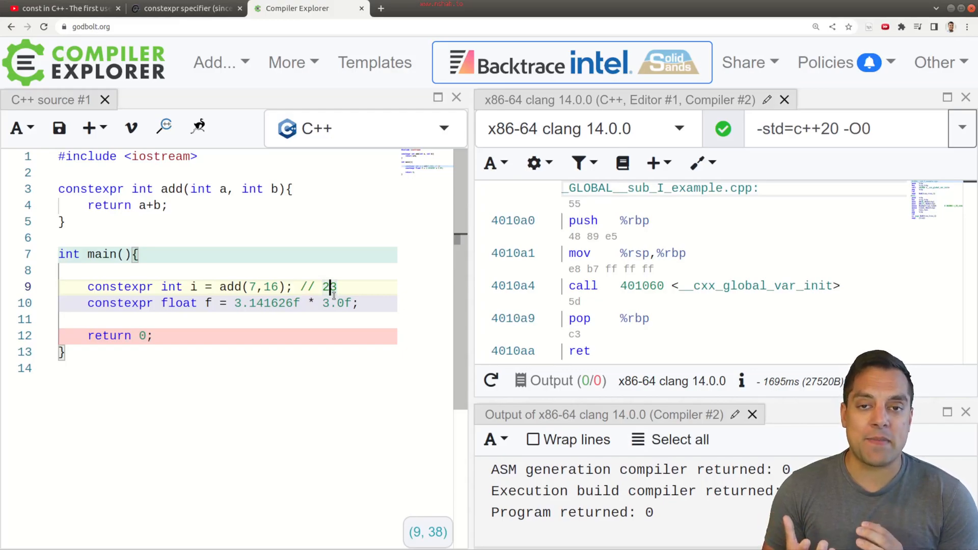
{"action": "mouse_move", "coordinate": [377, 194]}
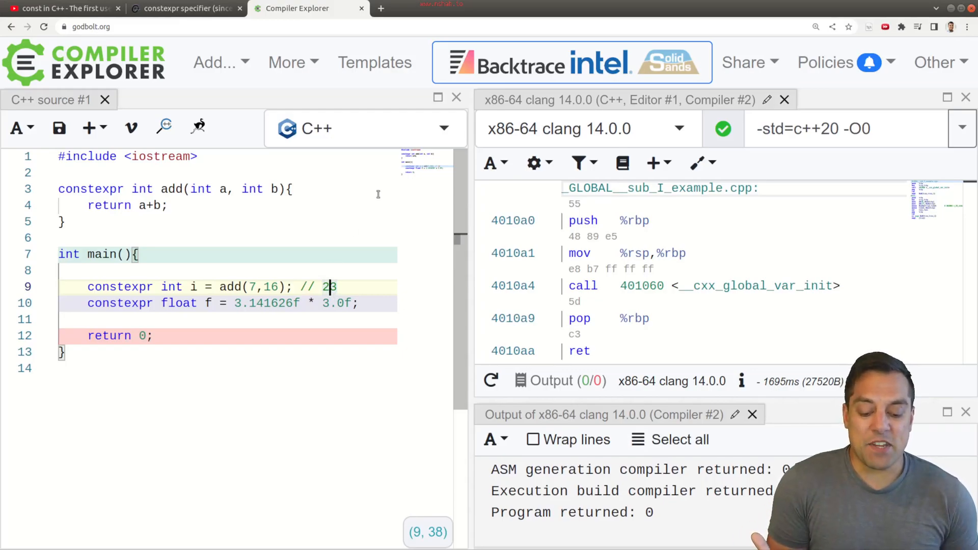